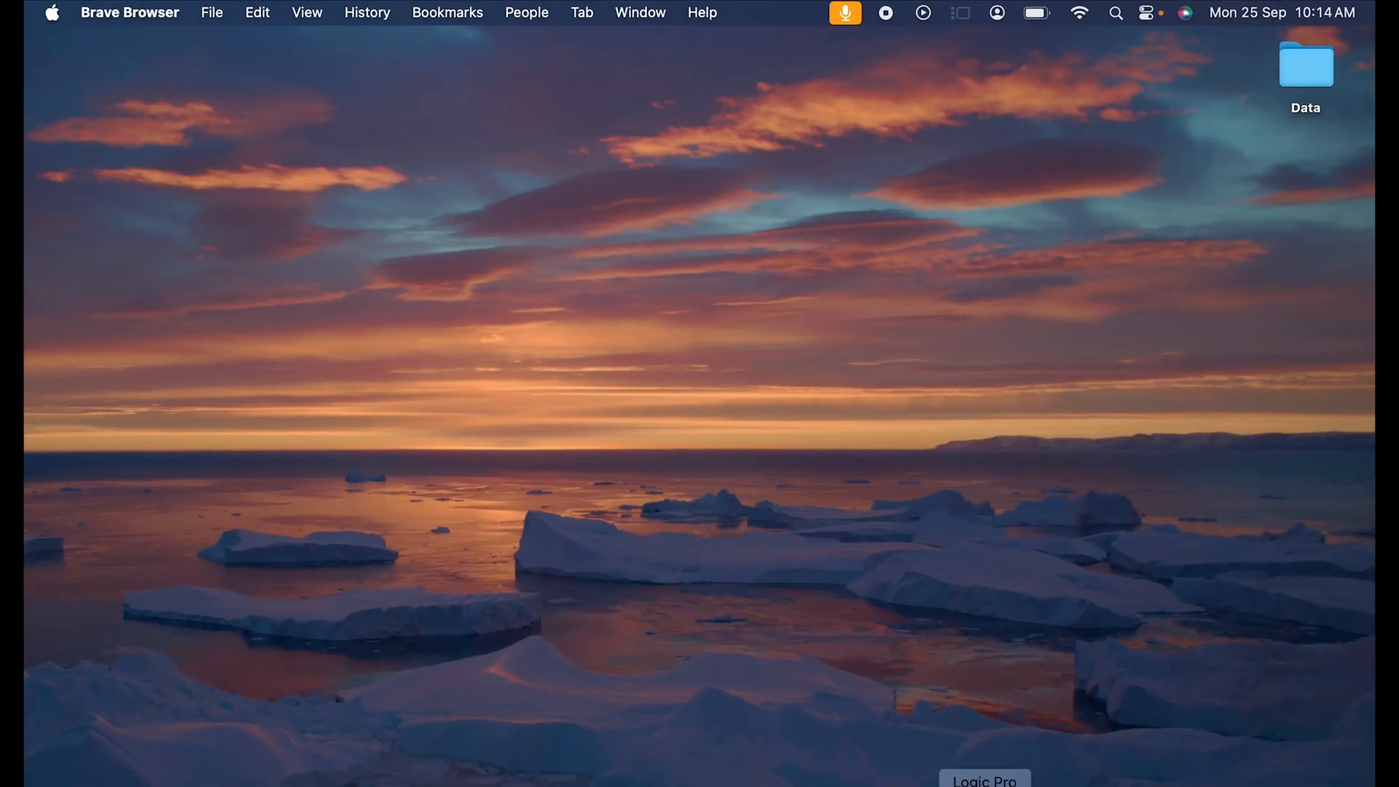
Step: Launch System Settings from its Dock icon
left_click(1084, 758)
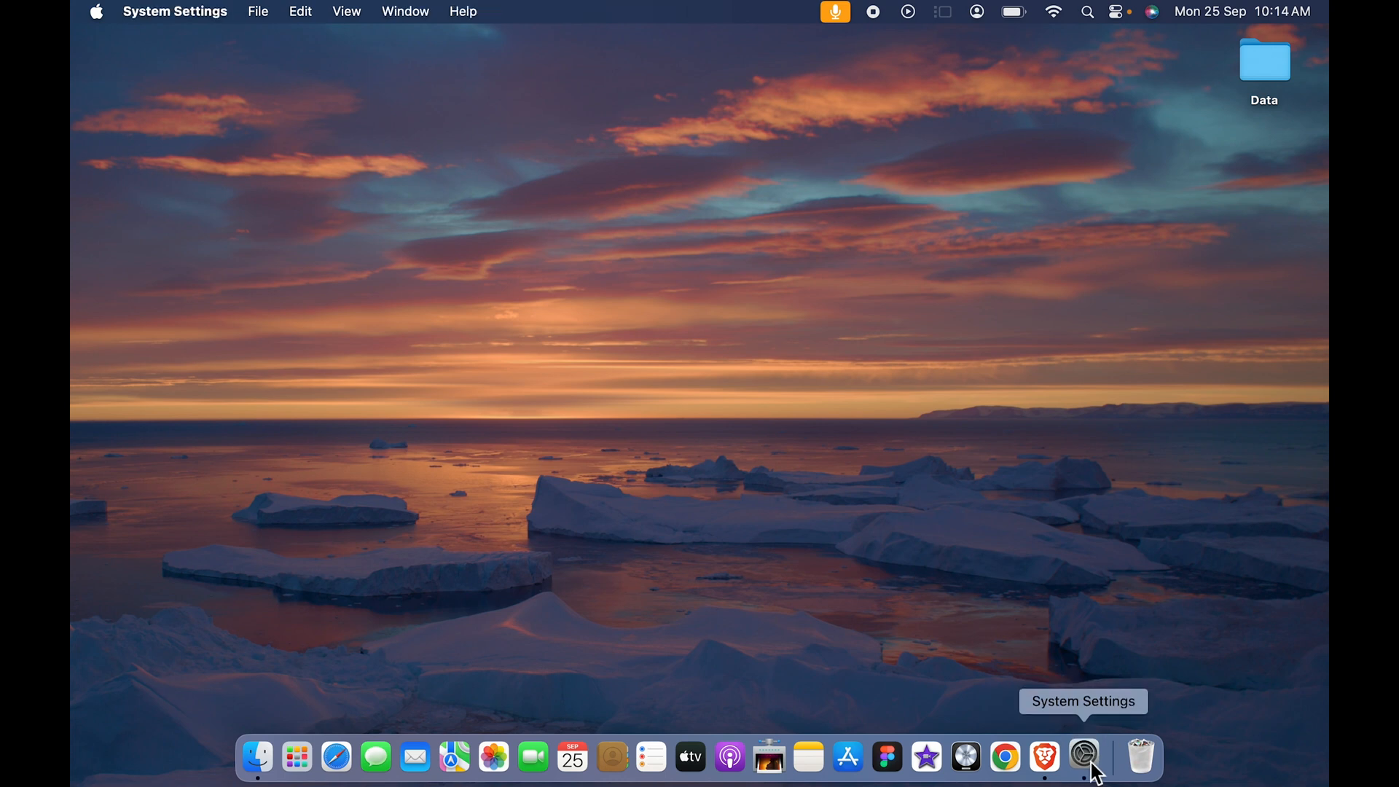
left_click(1084, 756)
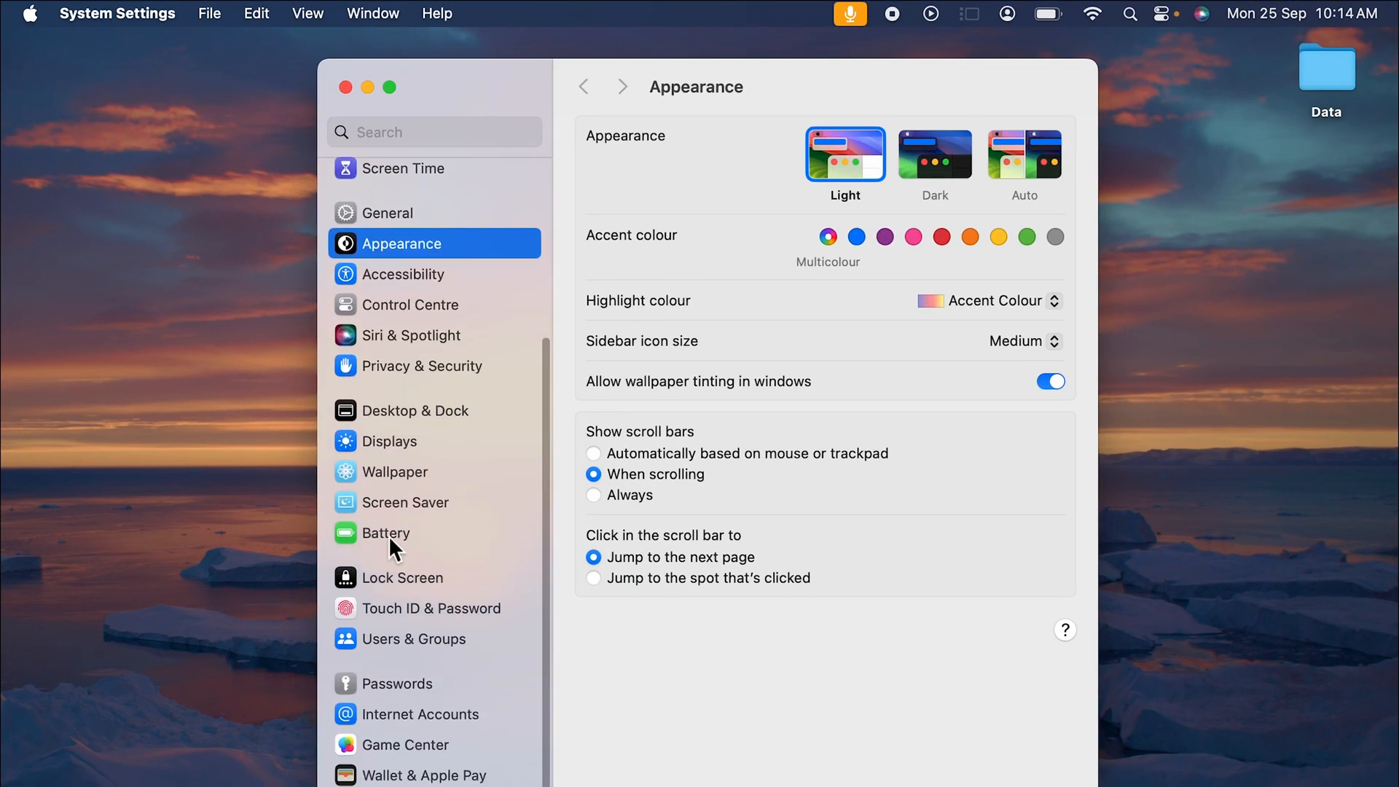
Step: Show the Battery page, keeping Low Power Mode set to Only on Battery
left_click(387, 533)
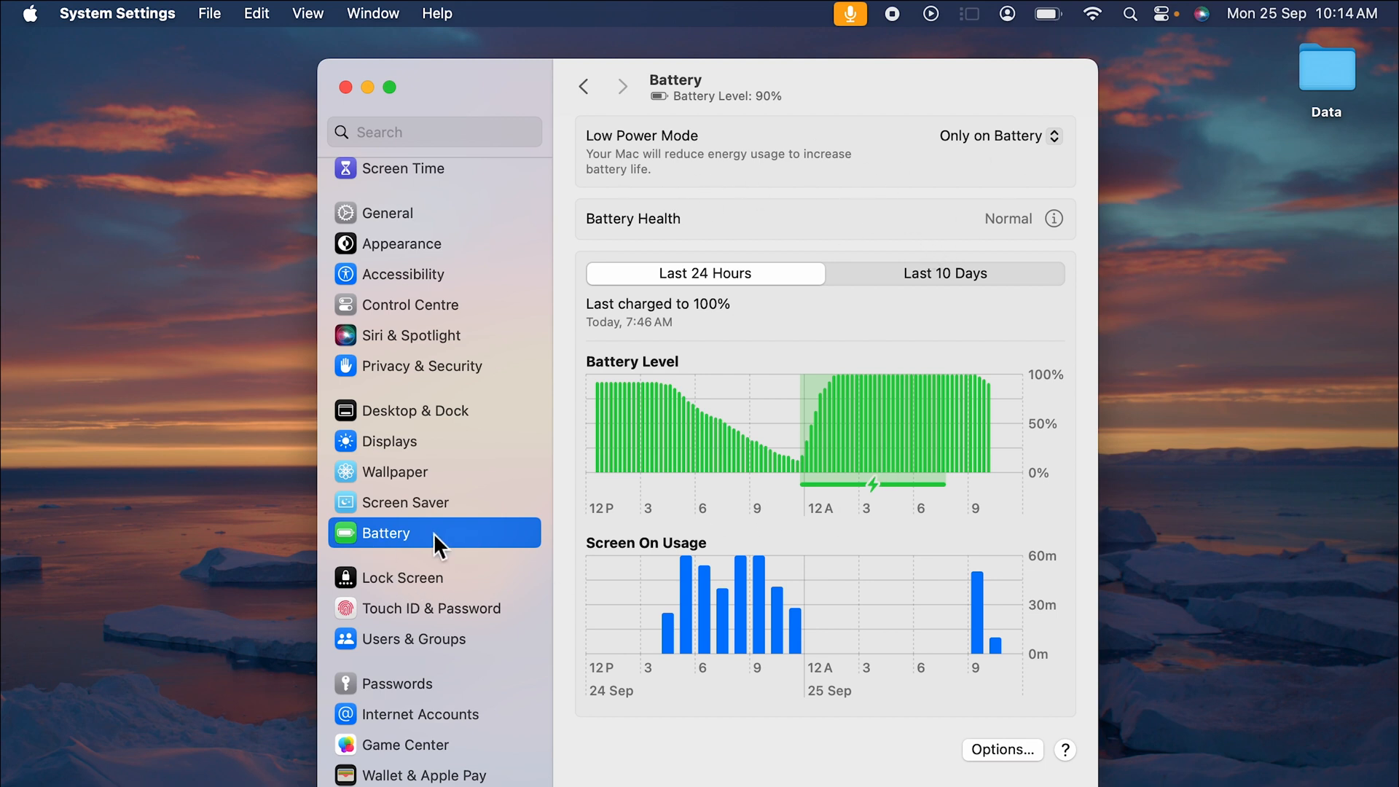
mouse_move(683, 175)
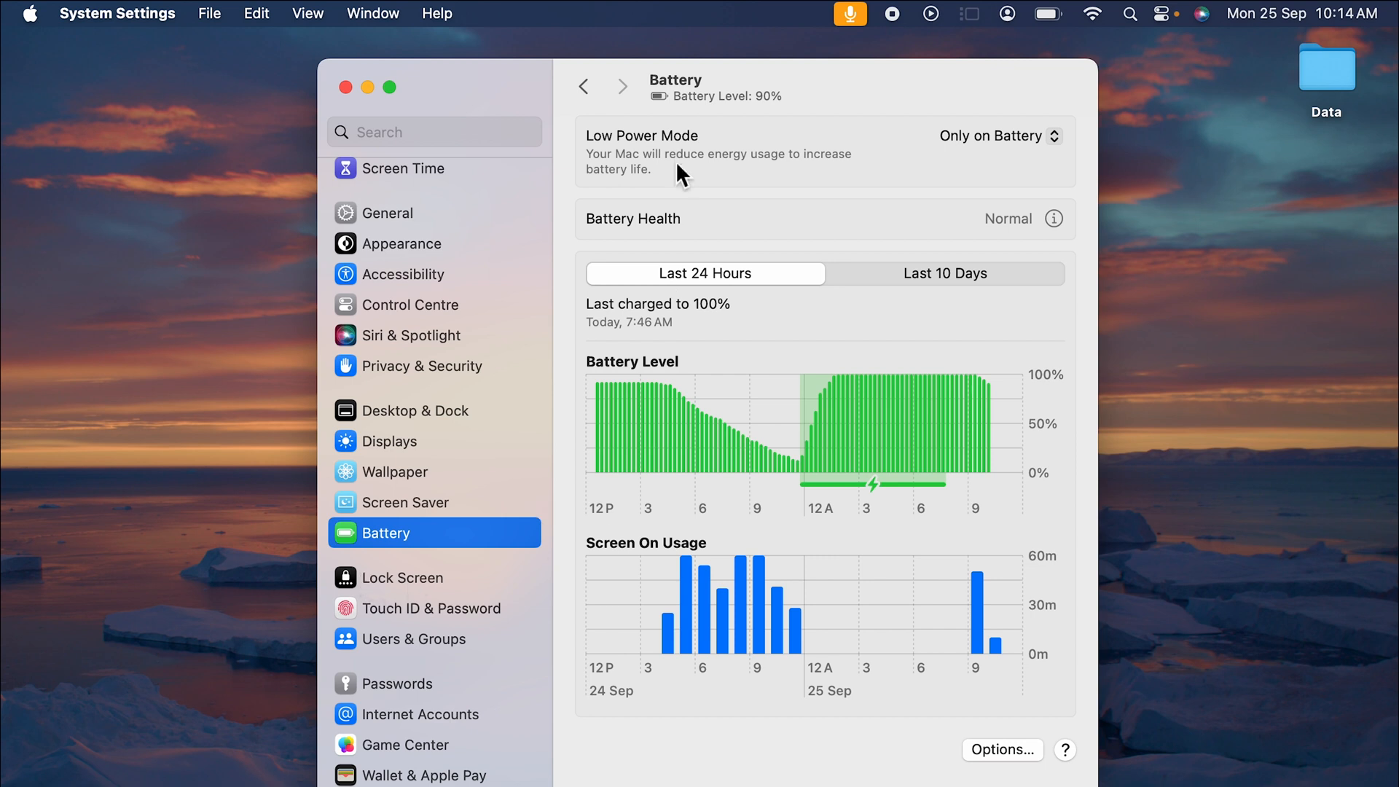
mouse_move(1035, 145)
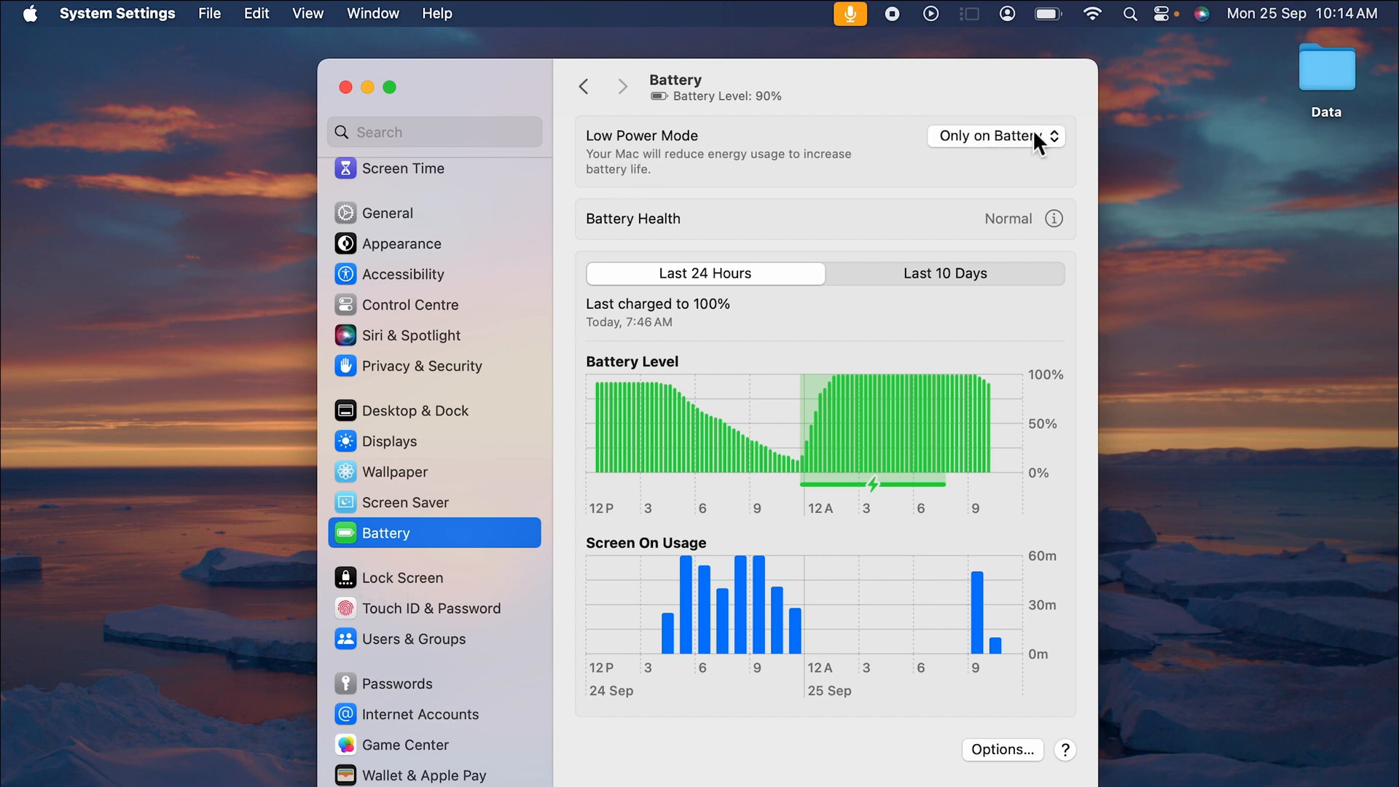
left_click(994, 135)
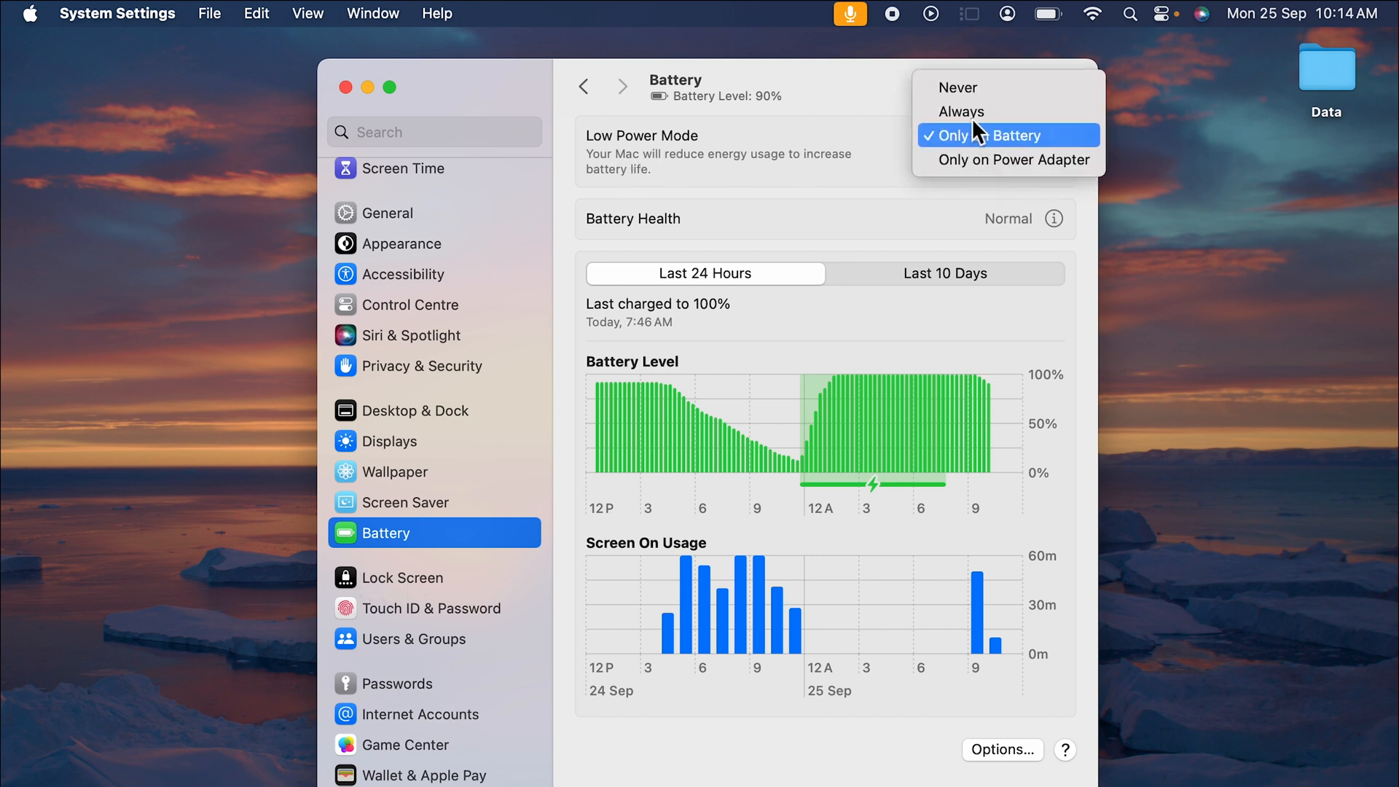
left_click(991, 134)
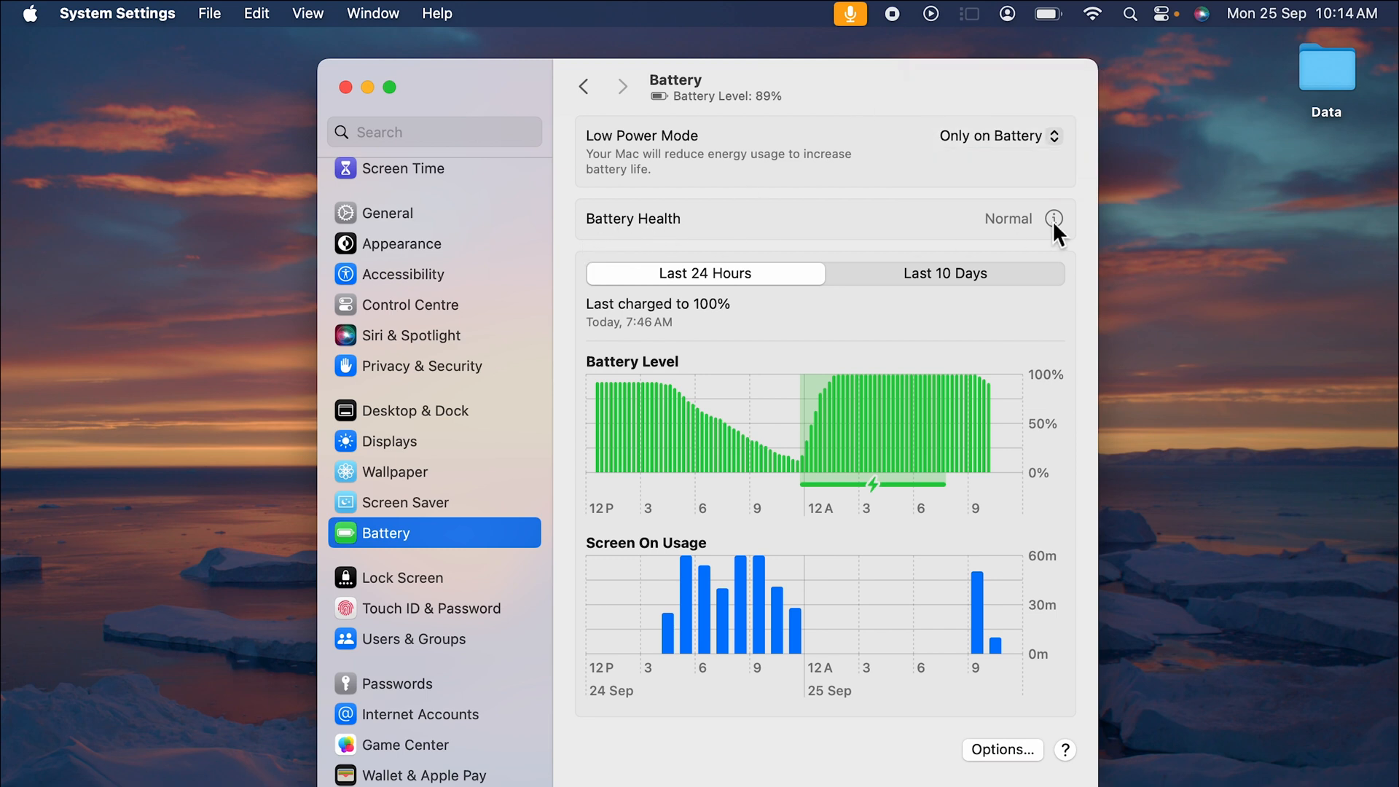
left_click(1061, 218)
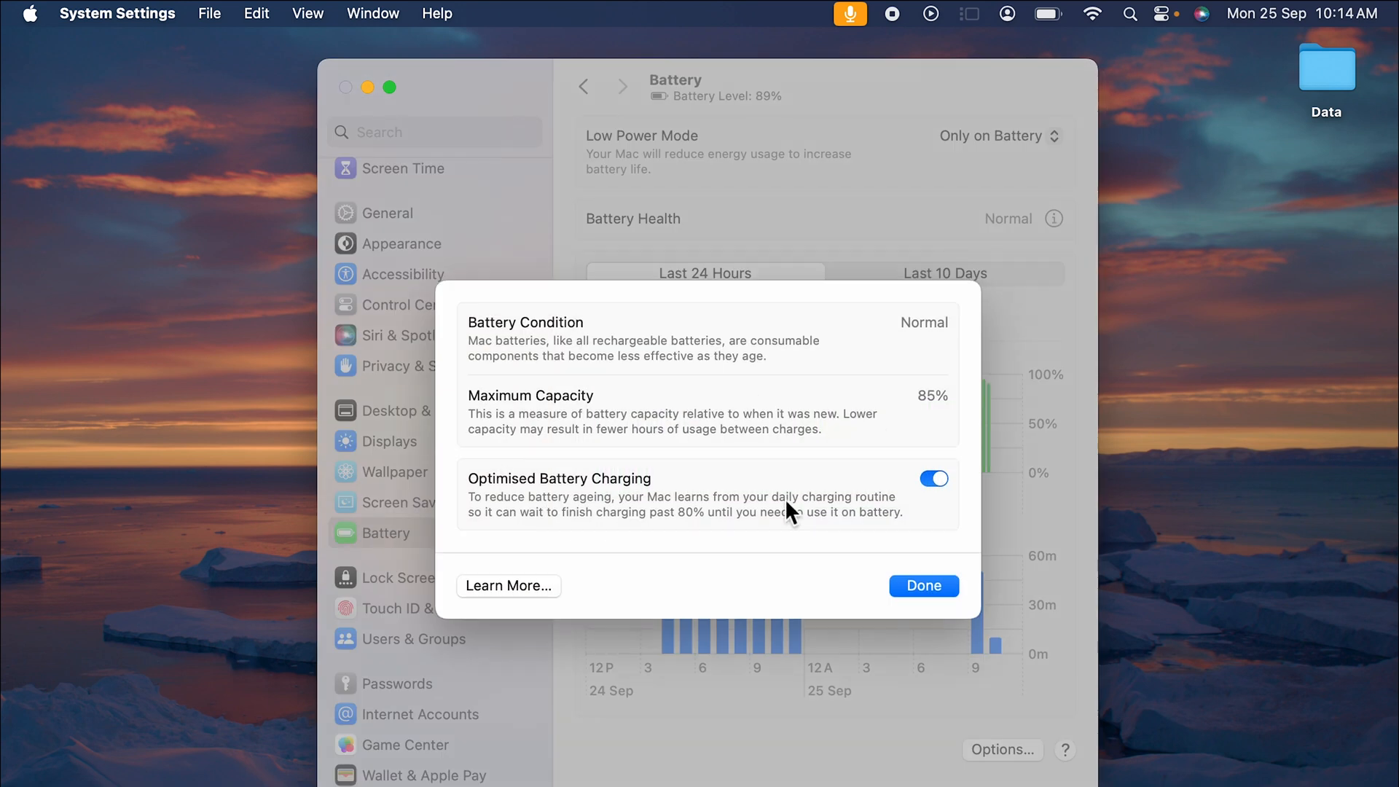
mouse_move(963, 610)
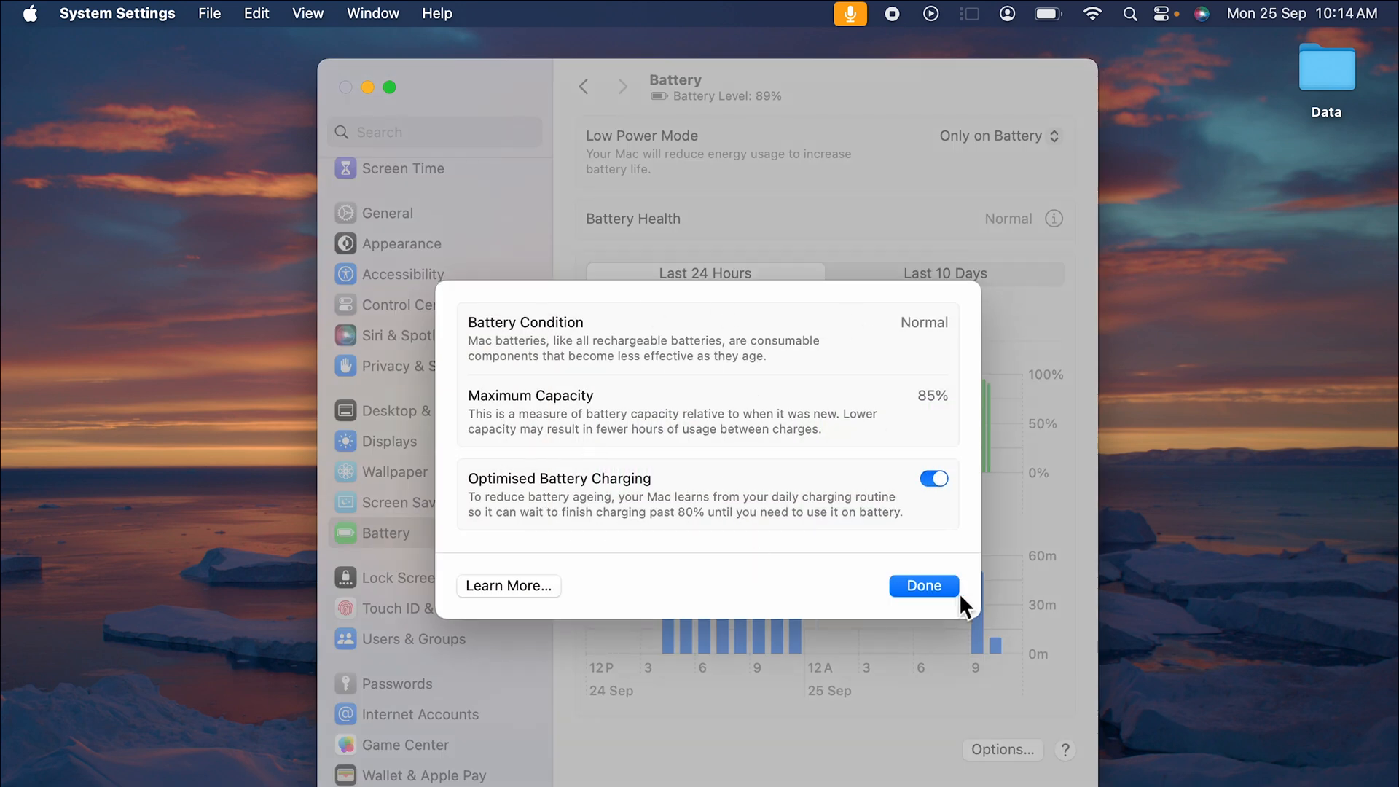
left_click(923, 586)
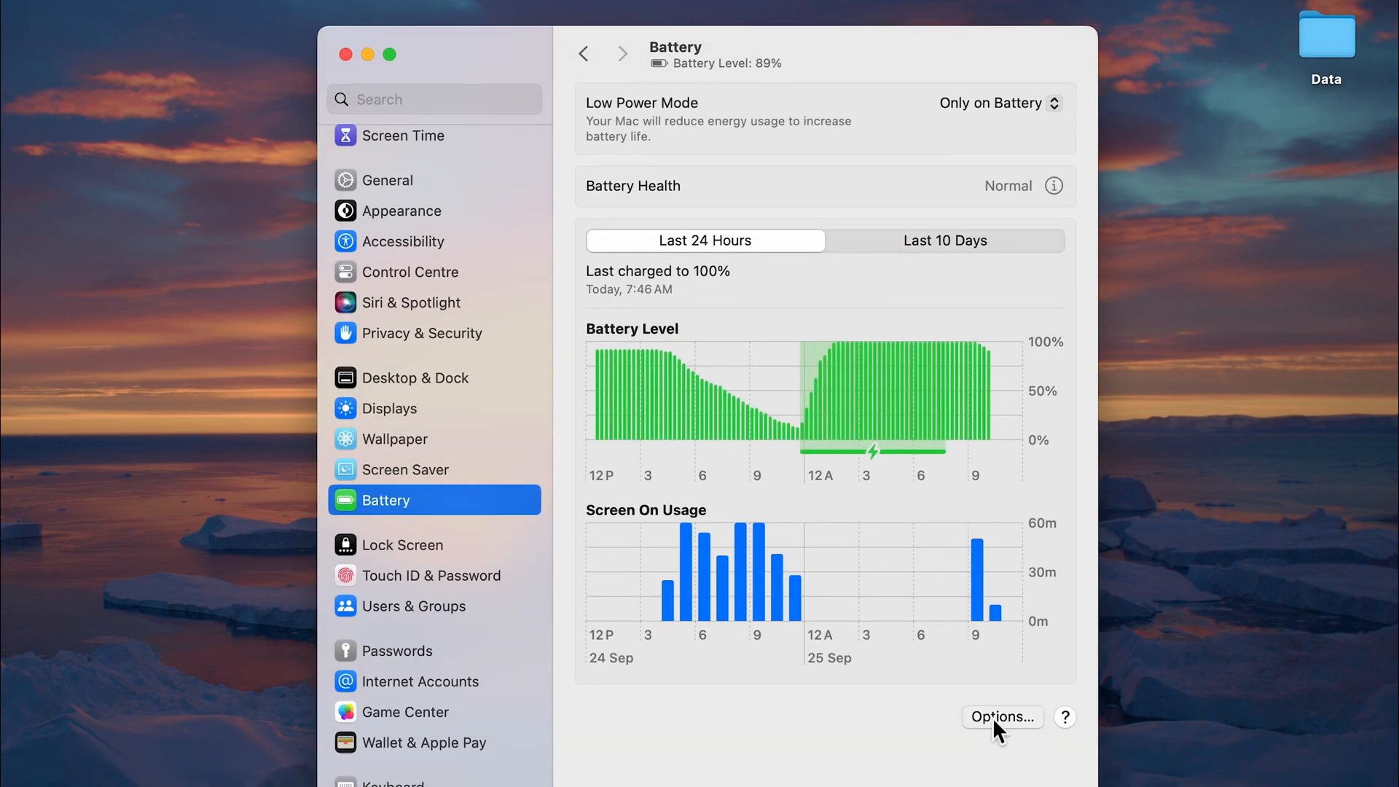
left_click(1002, 717)
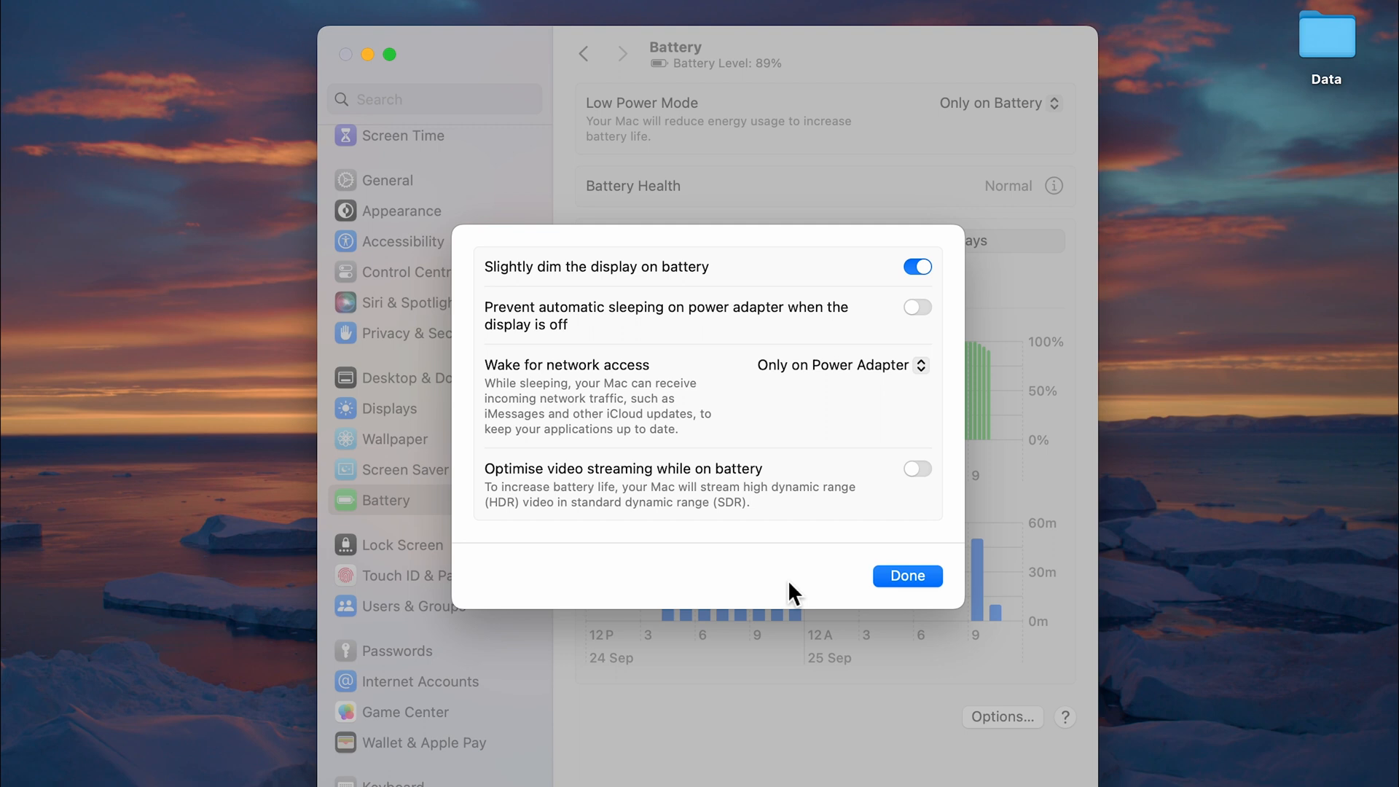
left_click(907, 576)
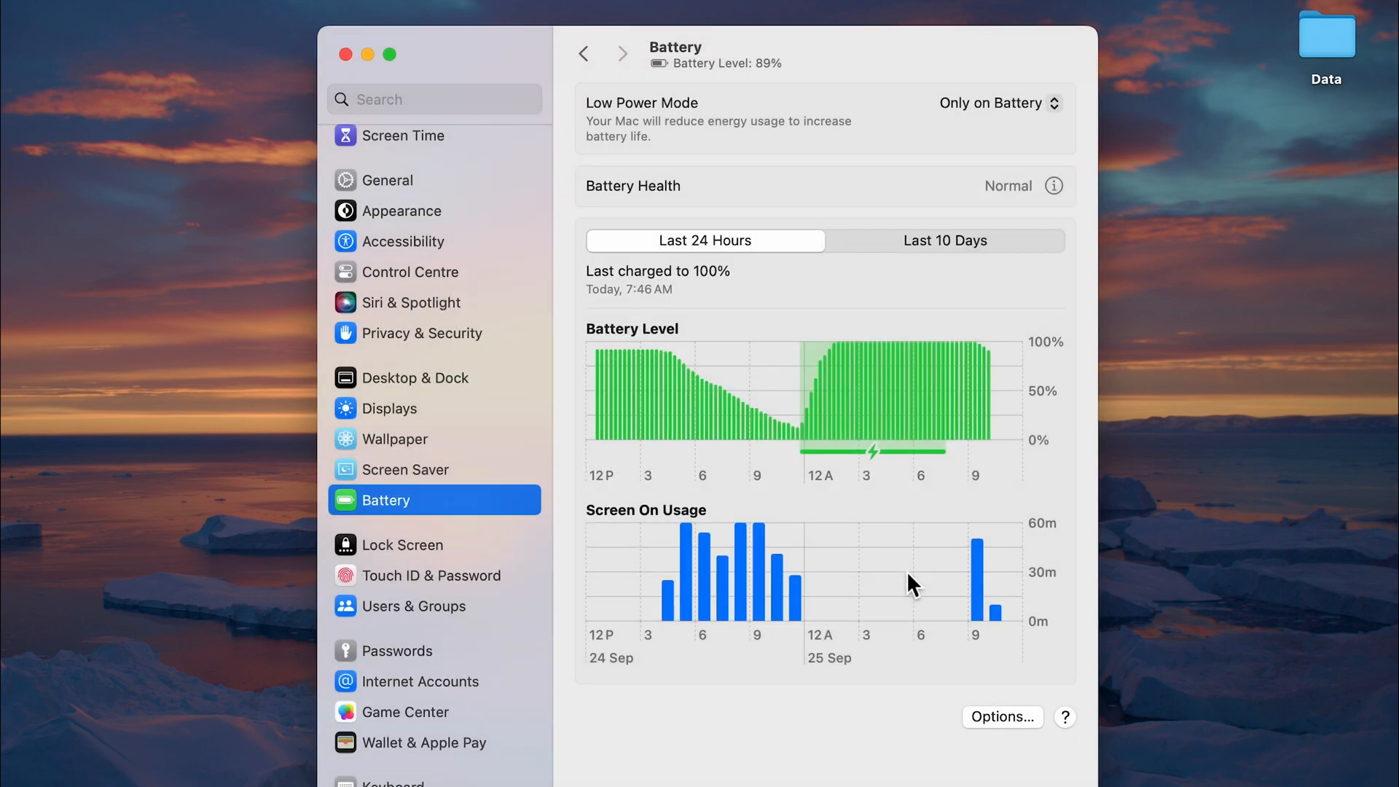
mouse_move(461, 361)
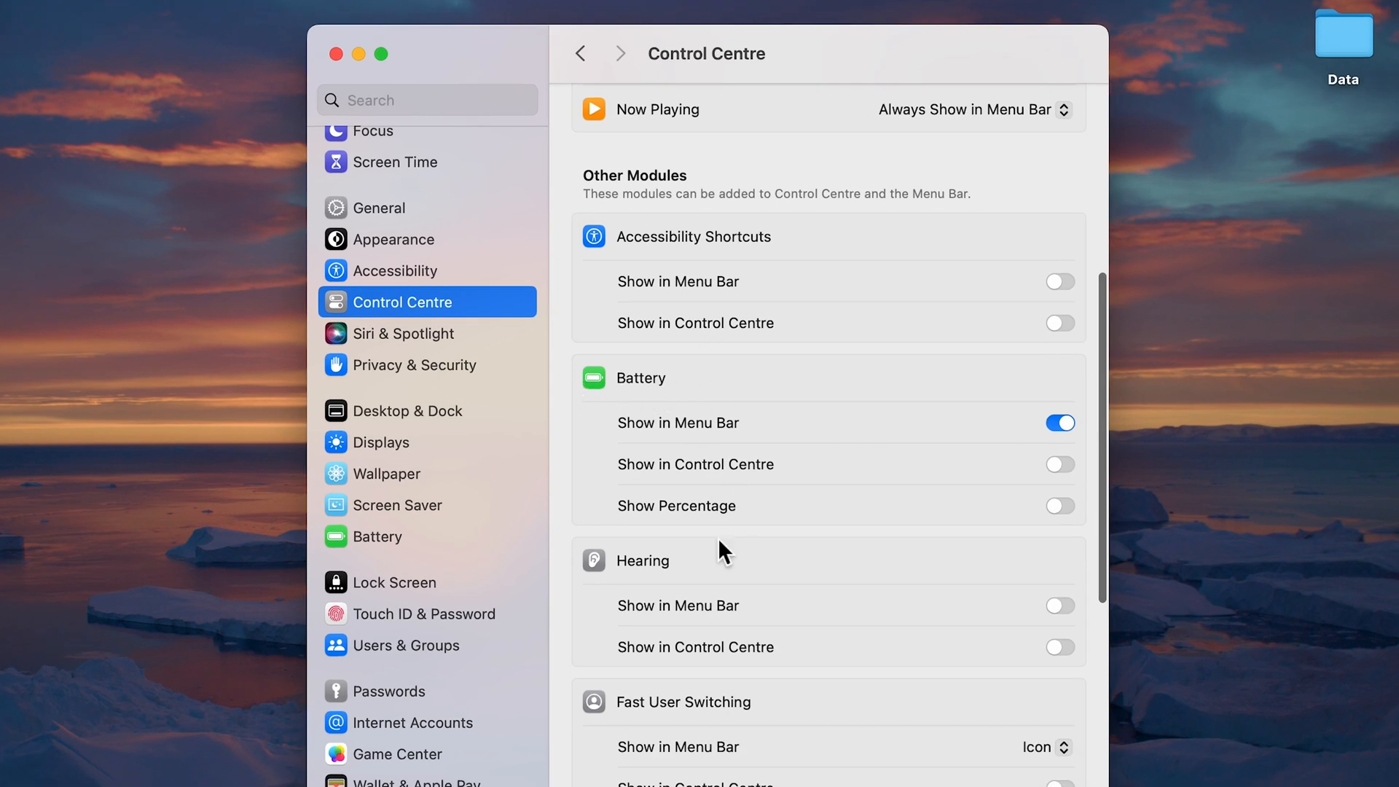
mouse_move(633, 524)
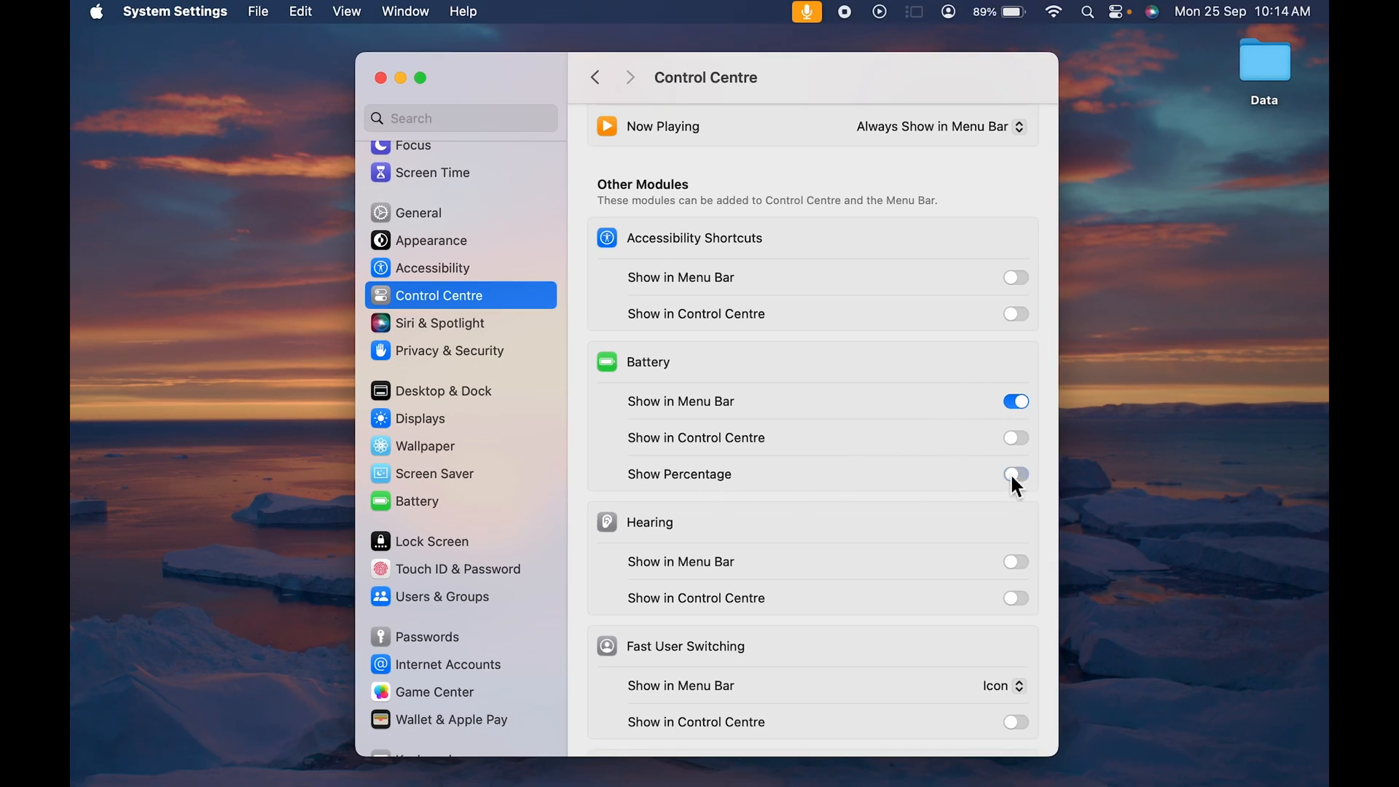
Step: Turn on Show Percentage under Control Centre's Battery section
left_click(1015, 473)
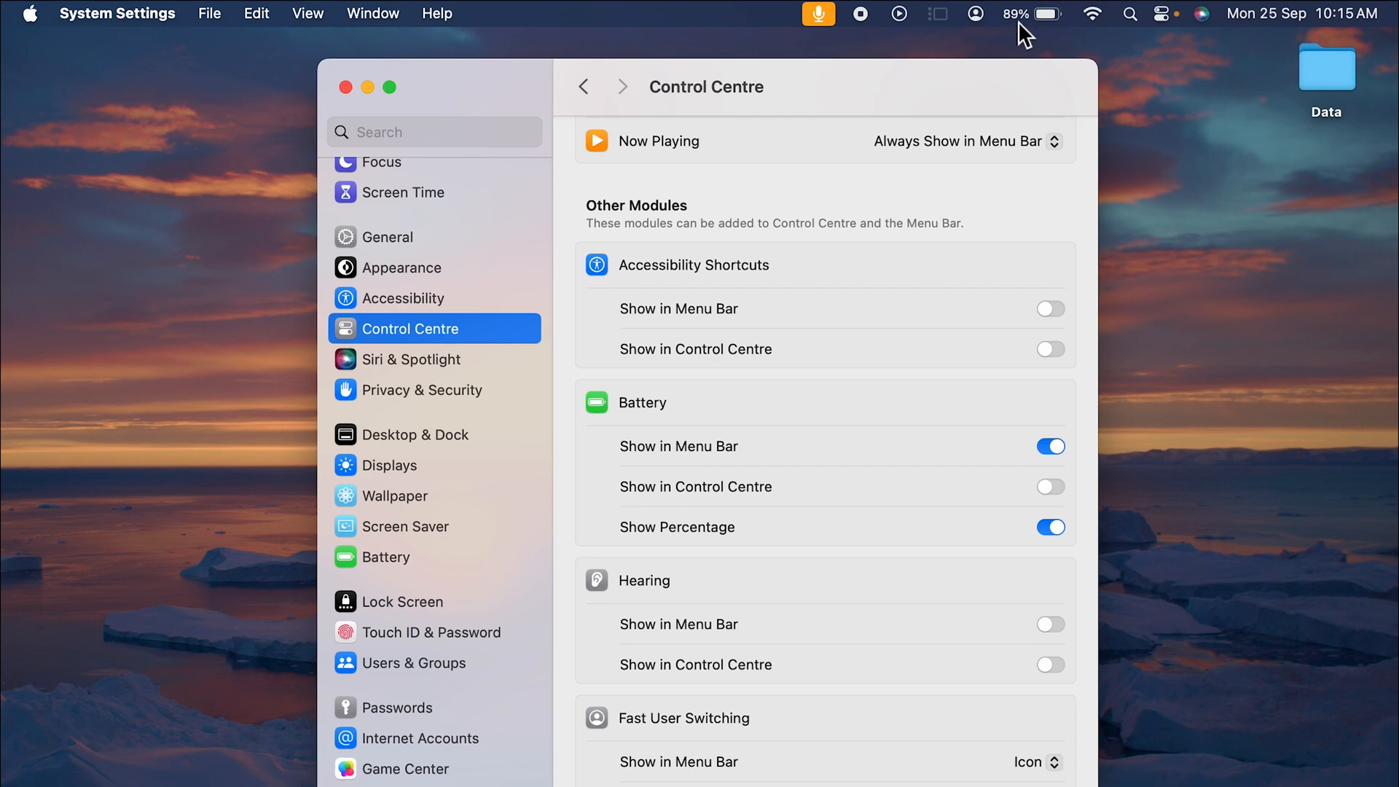
mouse_move(806, 473)
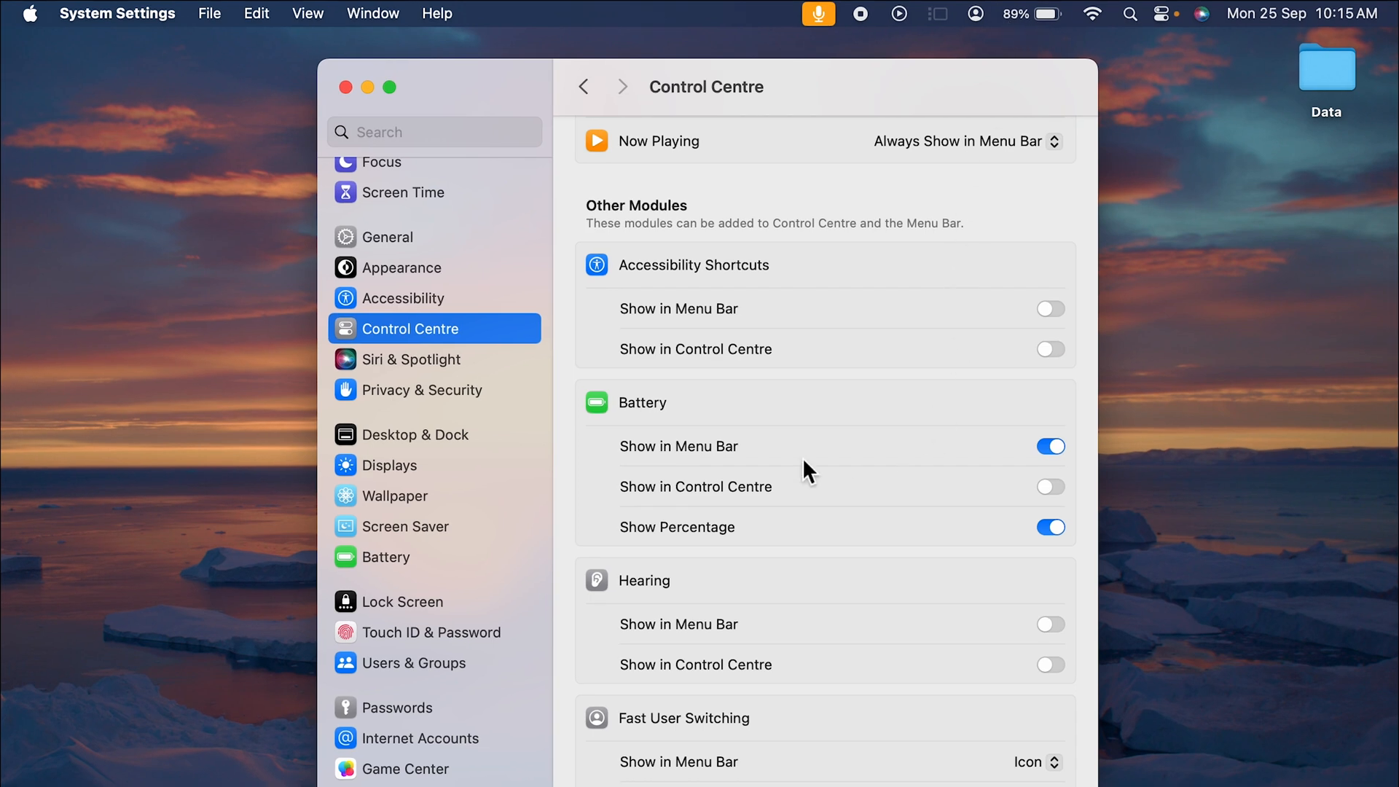
mouse_move(1051, 29)
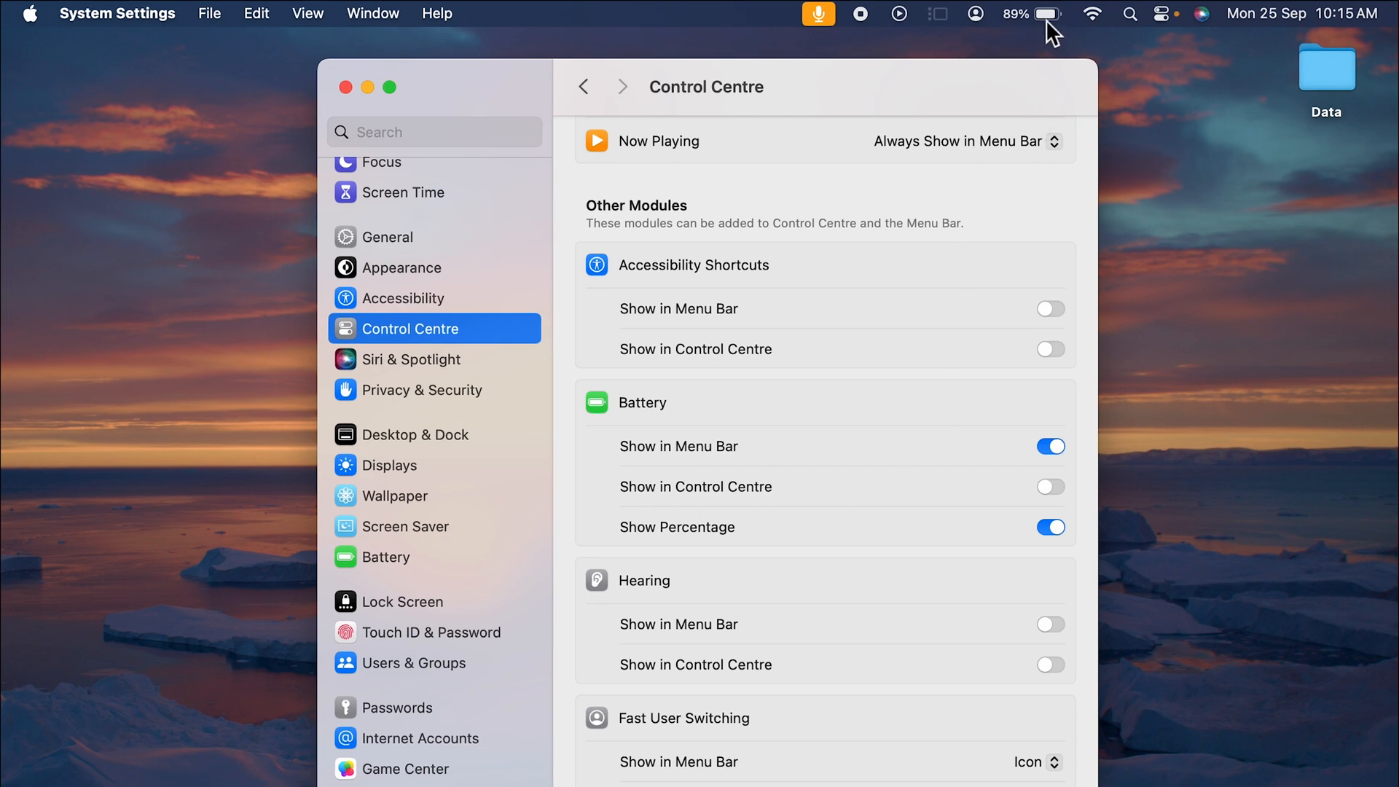
mouse_move(1089, 448)
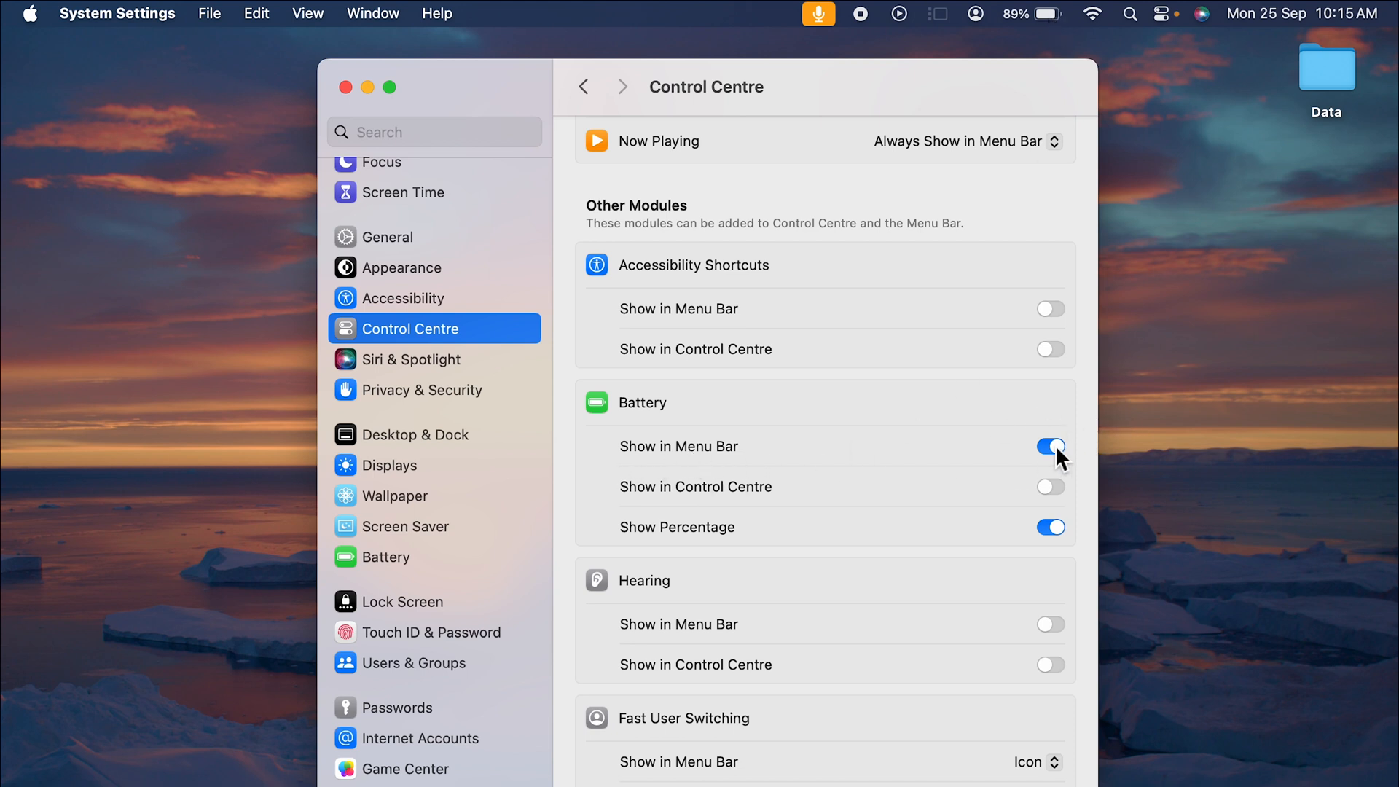
left_click(1050, 446)
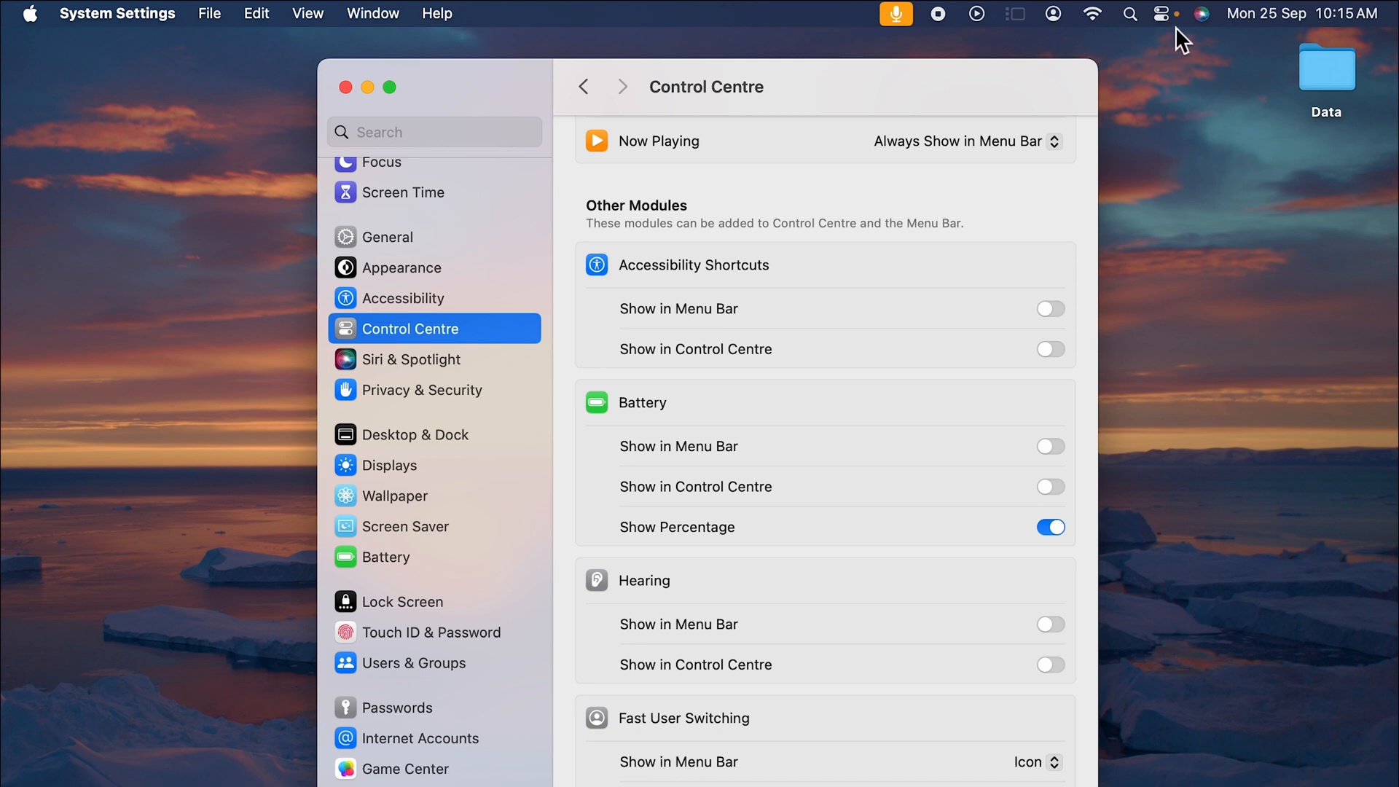
mouse_move(954, 453)
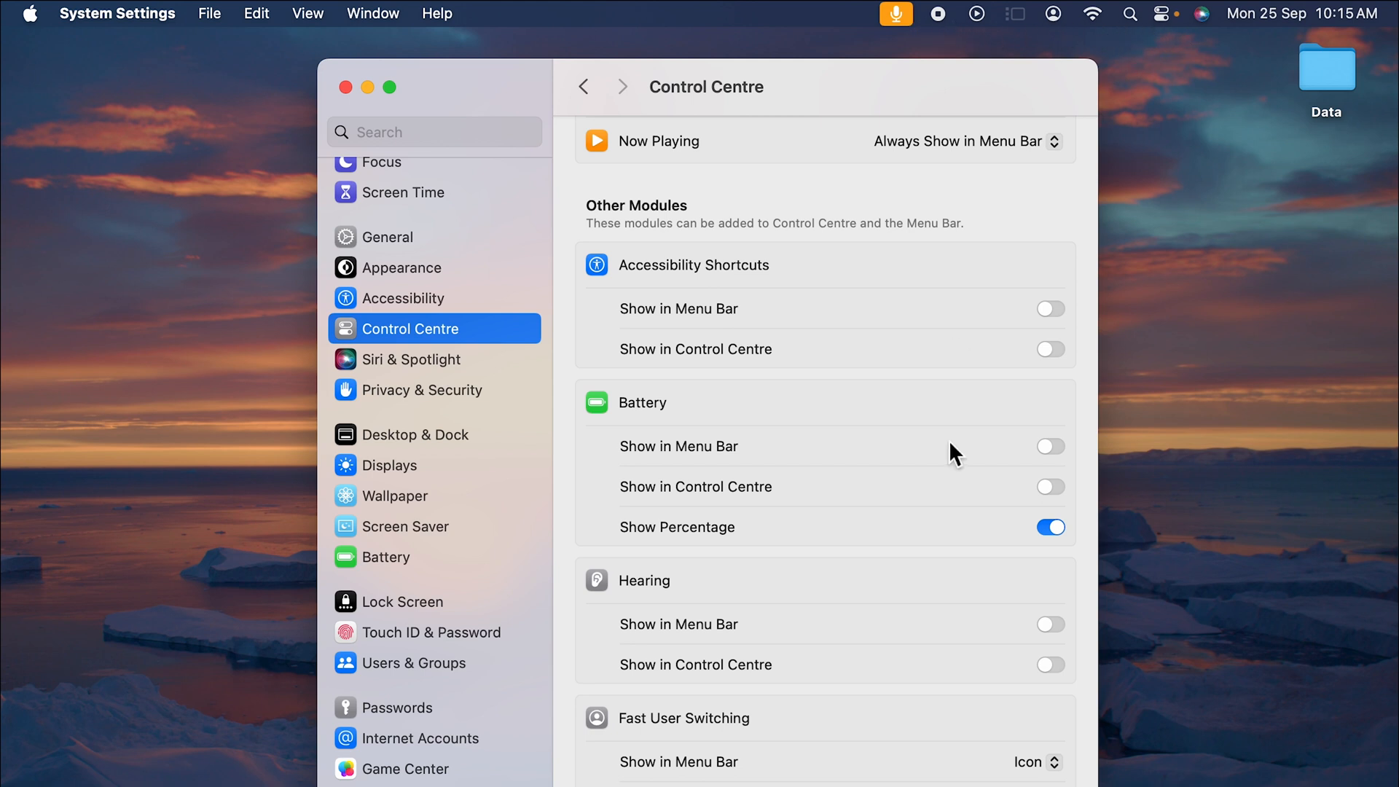
mouse_move(1033, 453)
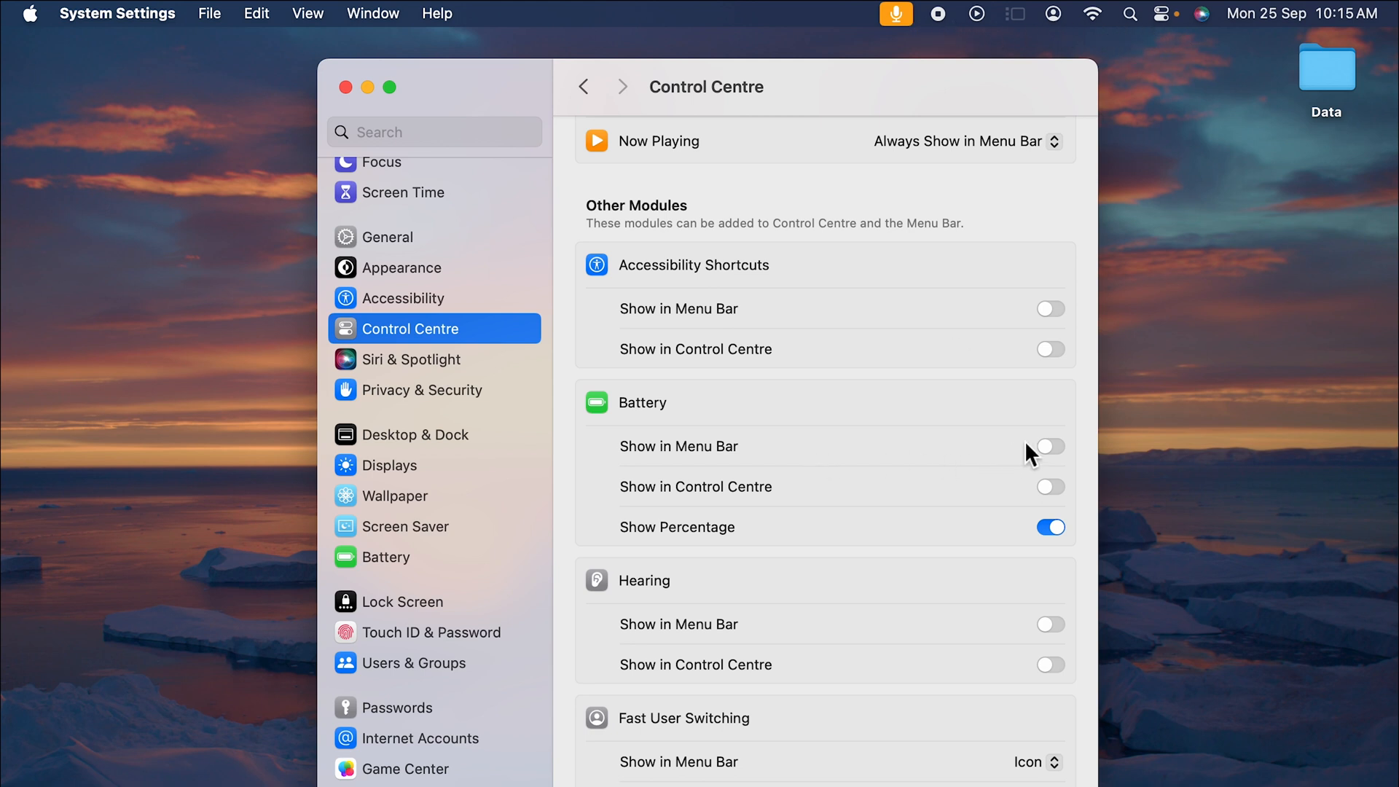
left_click(1050, 446)
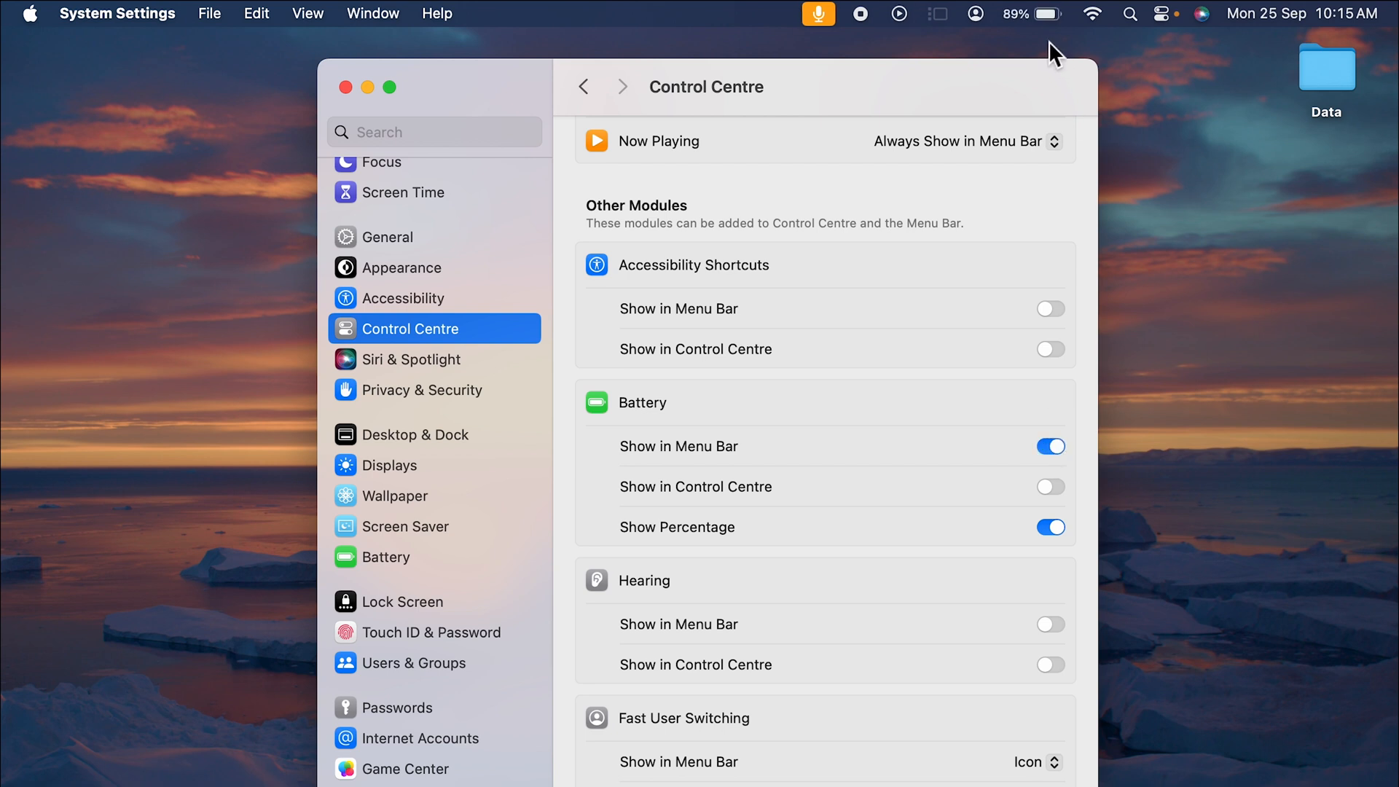
mouse_move(1051, 29)
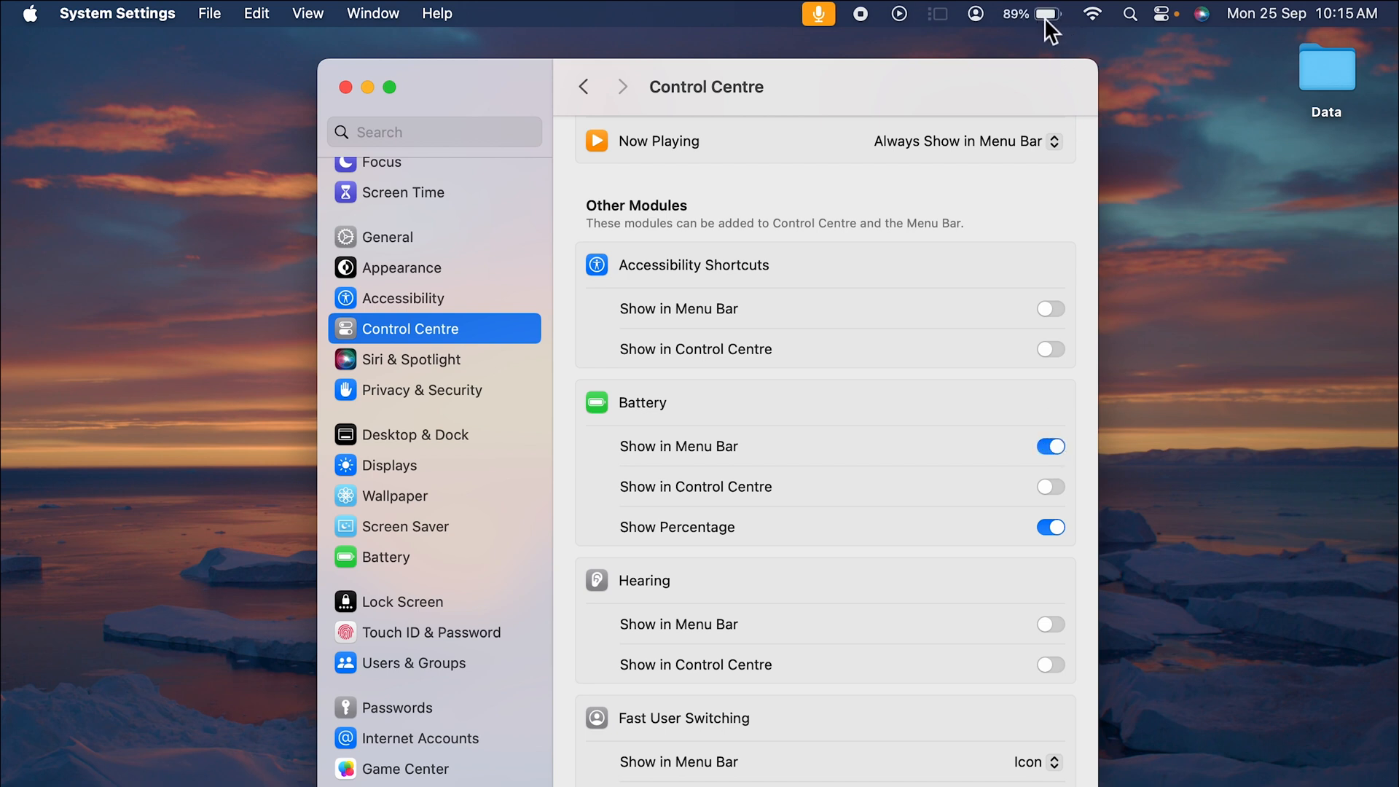
mouse_move(886, 525)
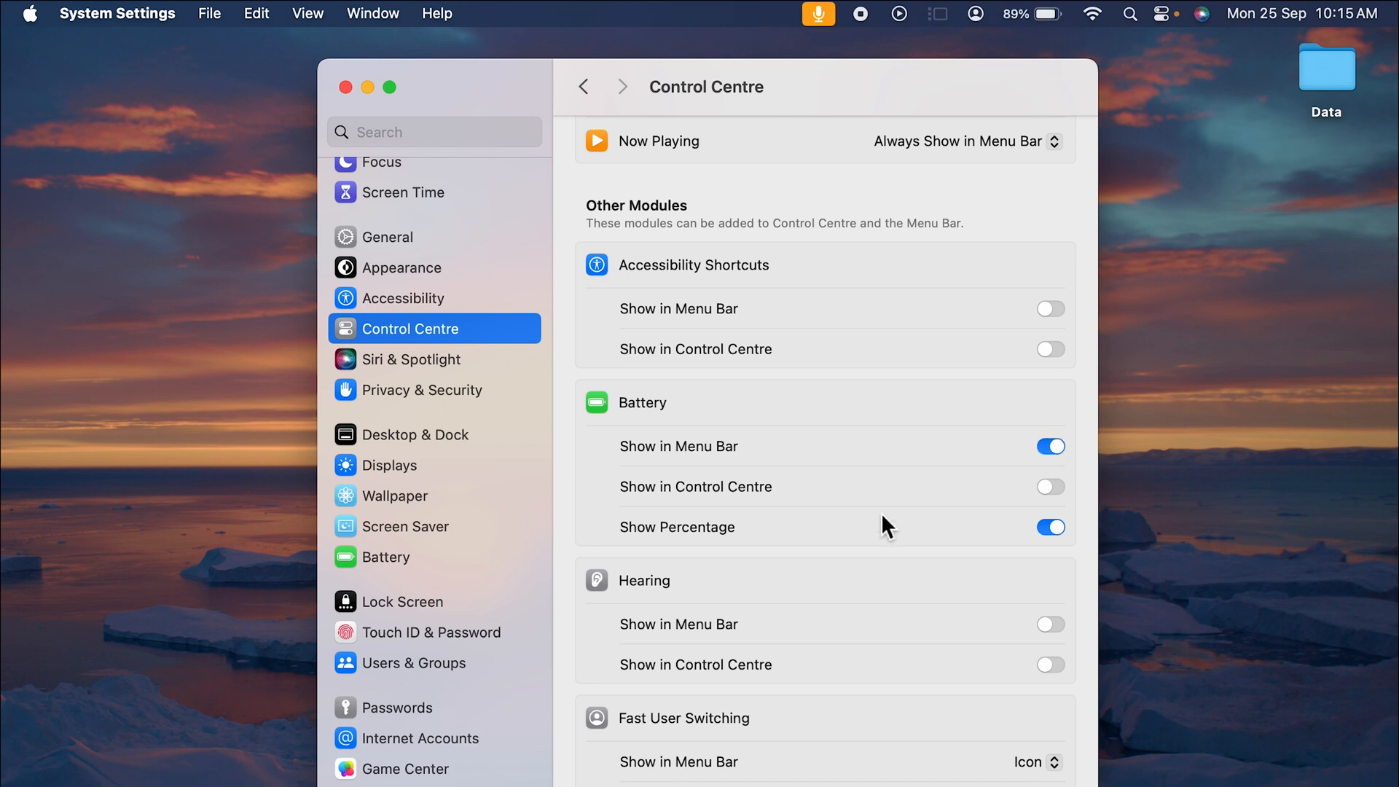
mouse_move(685, 564)
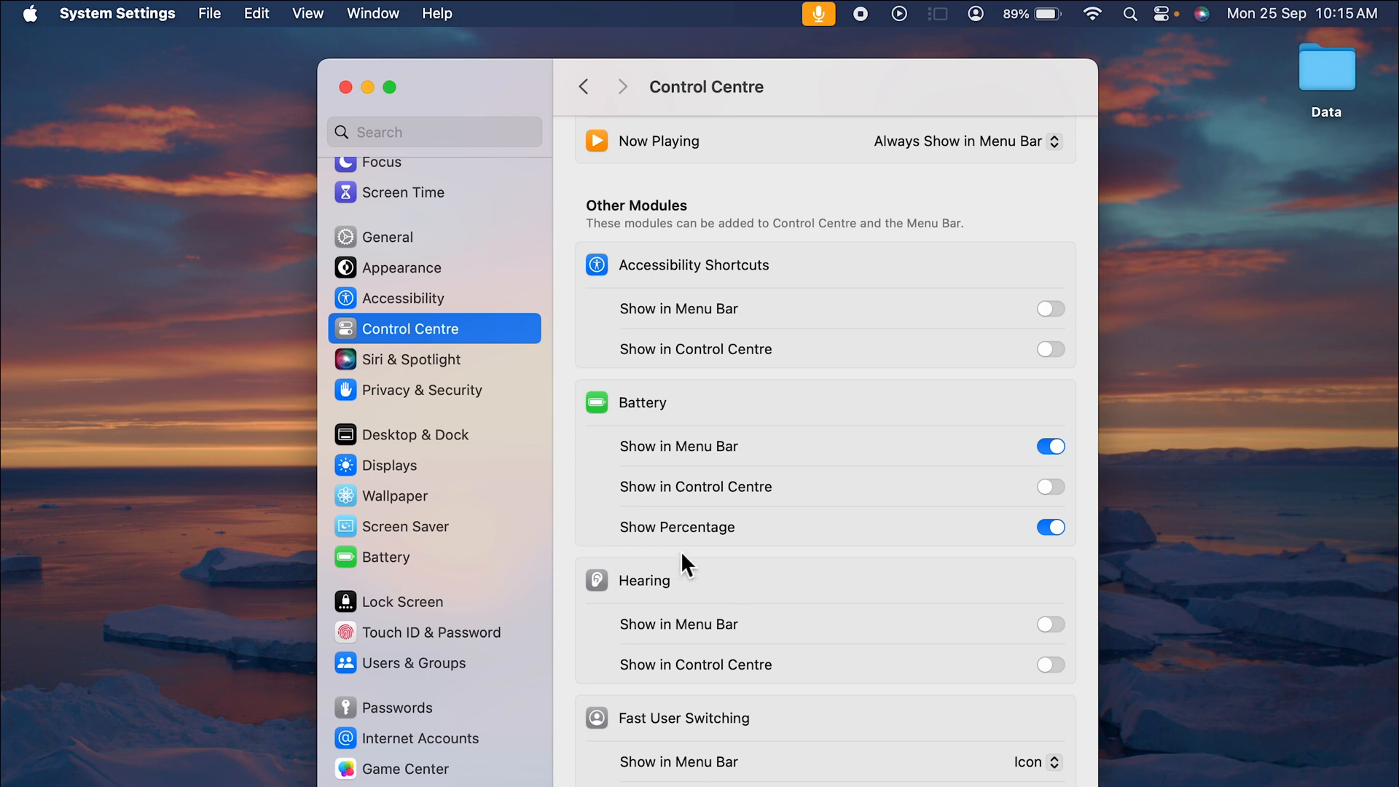
mouse_move(744, 549)
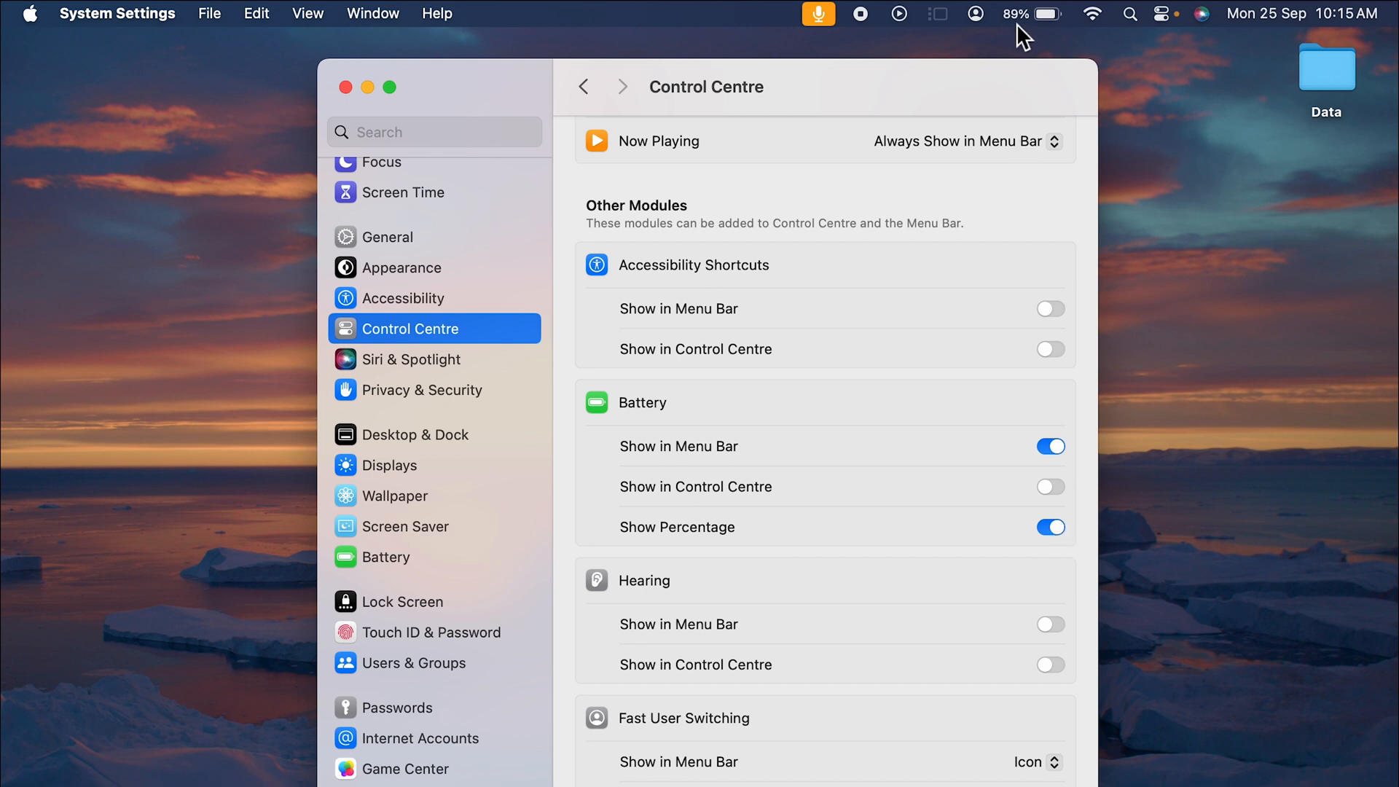
Step: Close the System Settings window with its red close button
left_click(365, 87)
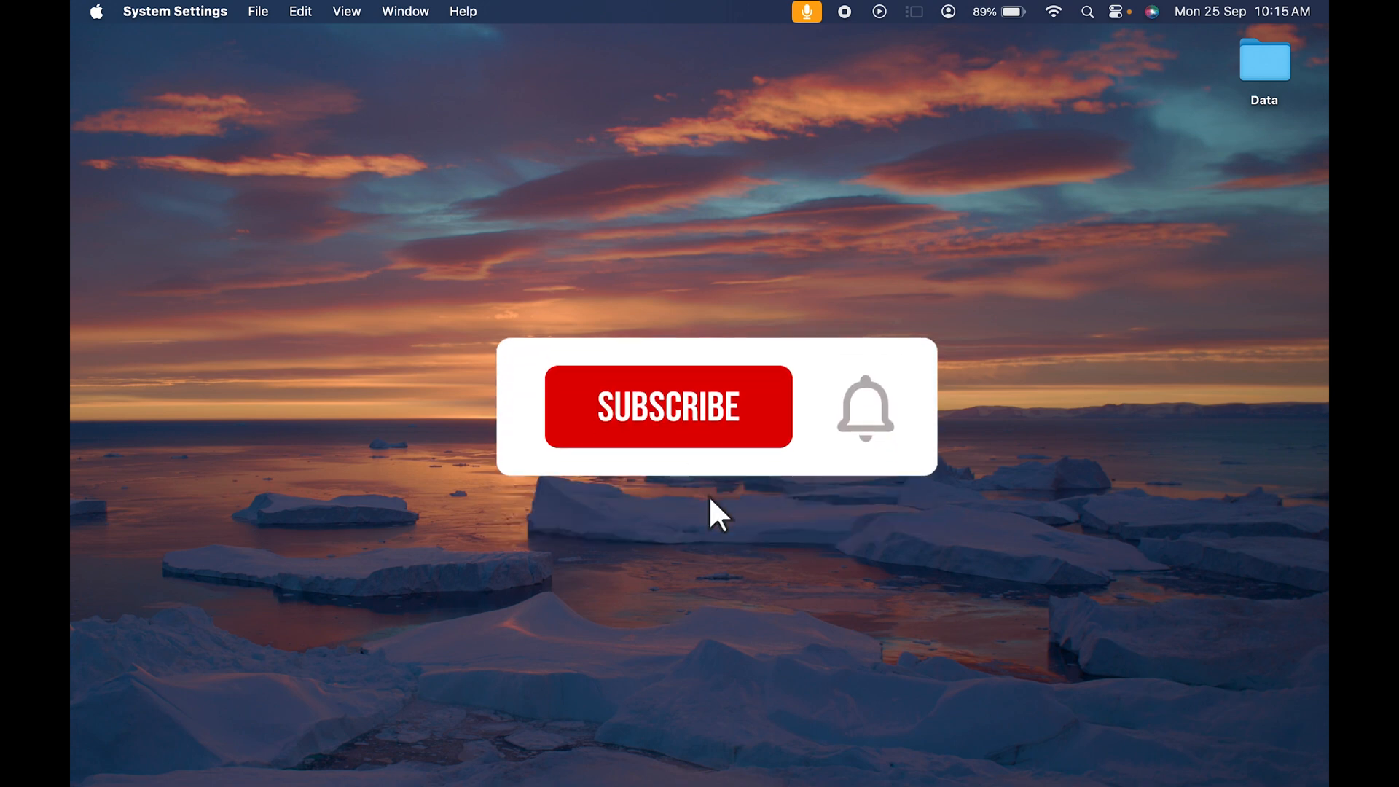
left_click(668, 406)
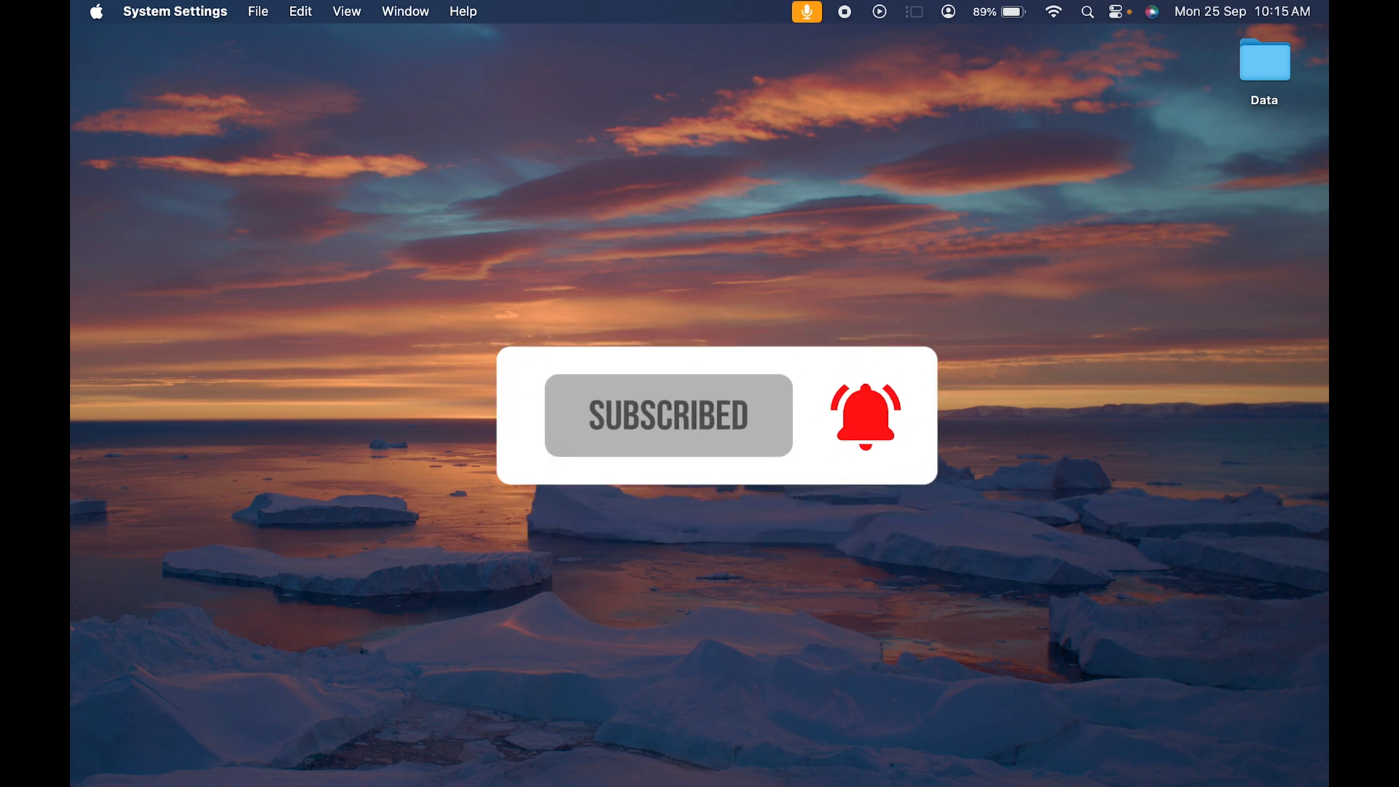